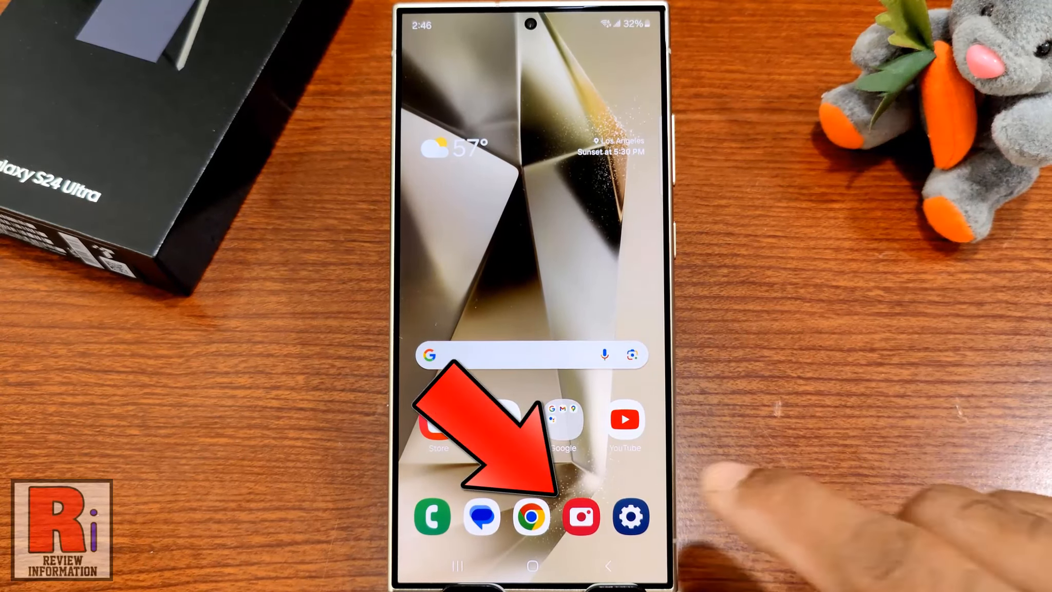
Launch the Camera app and reach the Camera settings page.
left_click(579, 516)
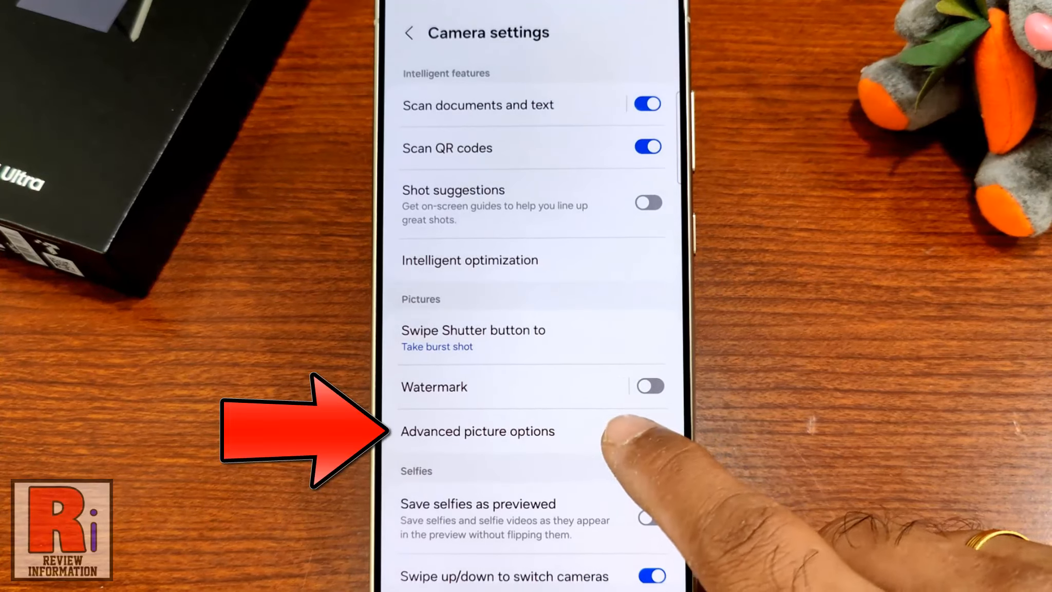
Switch on High efficiency pictures (HEIF) in Advanced picture options and return to Camera settings.
left_click(477, 430)
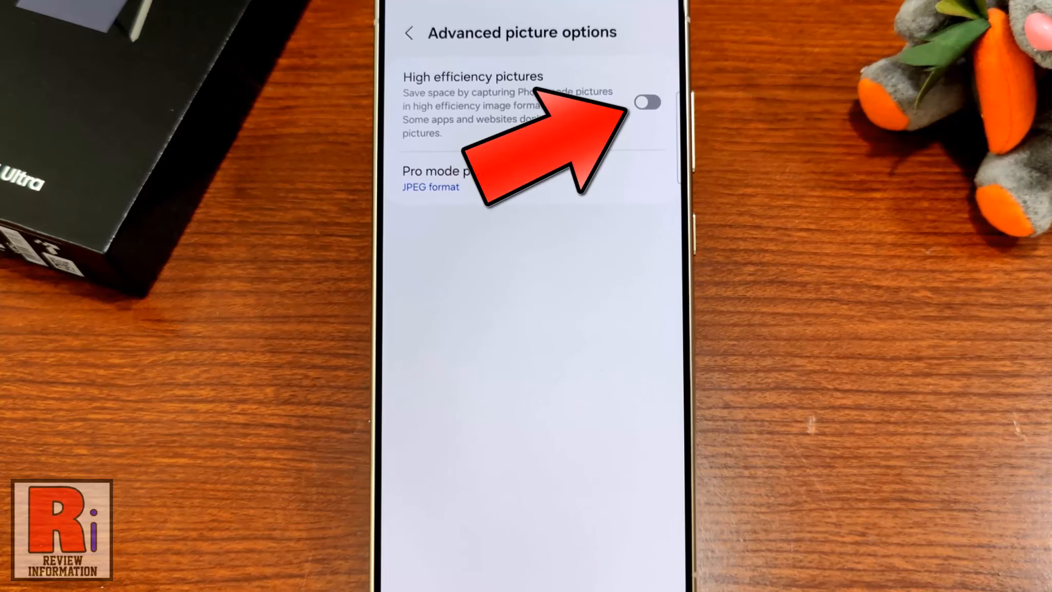
left_click(647, 102)
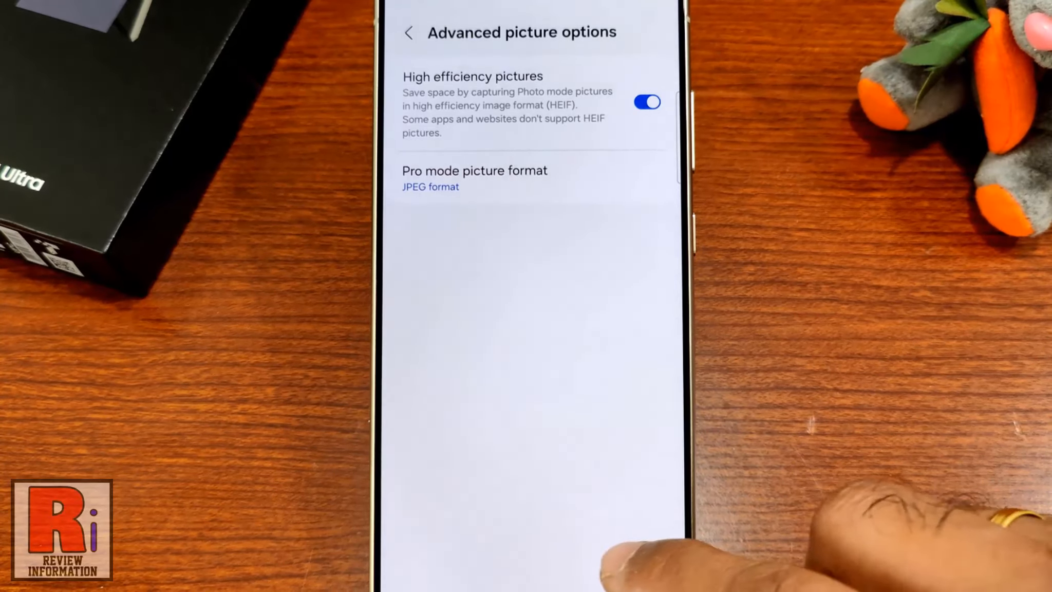
left_click(409, 32)
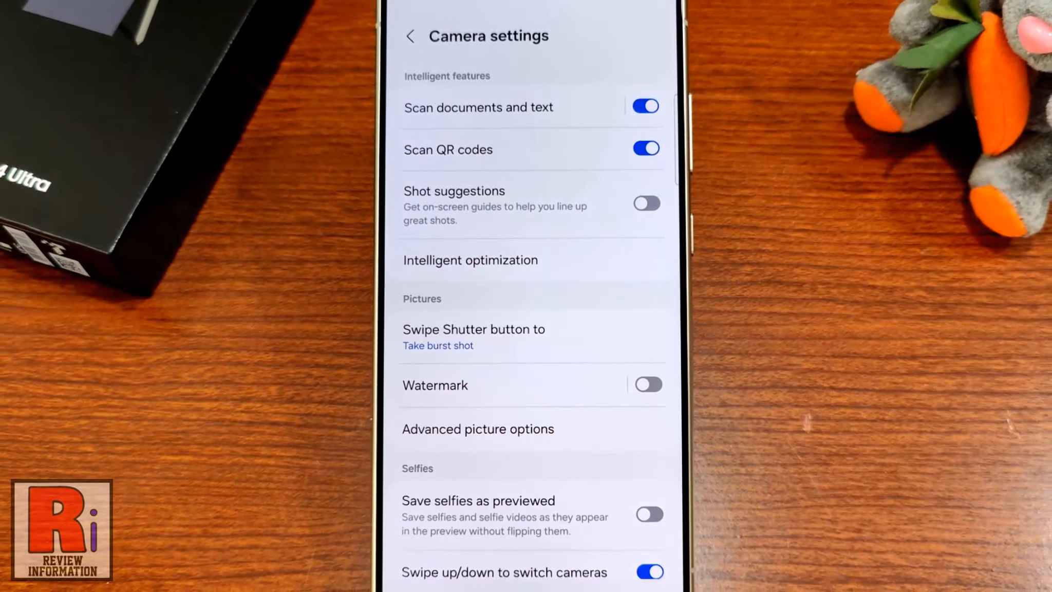